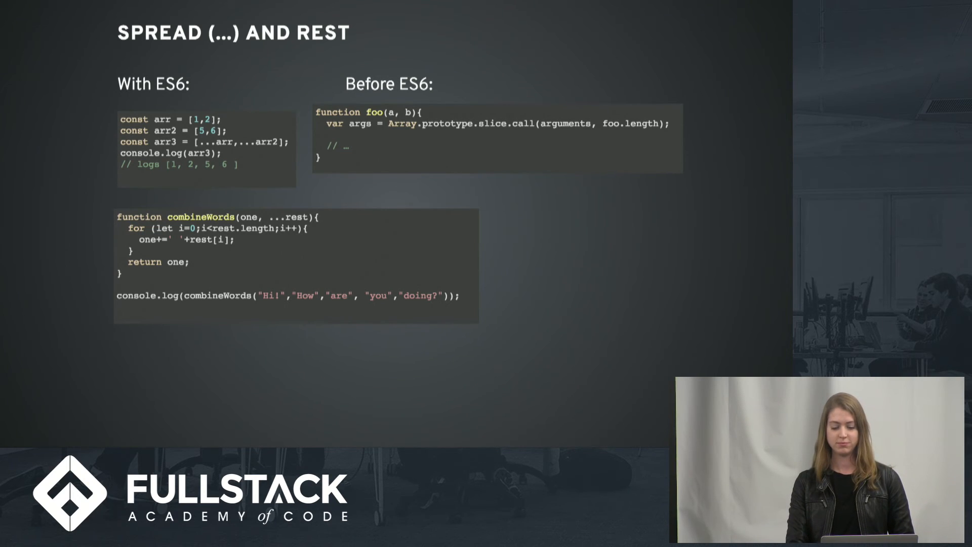
pyautogui.press('right')
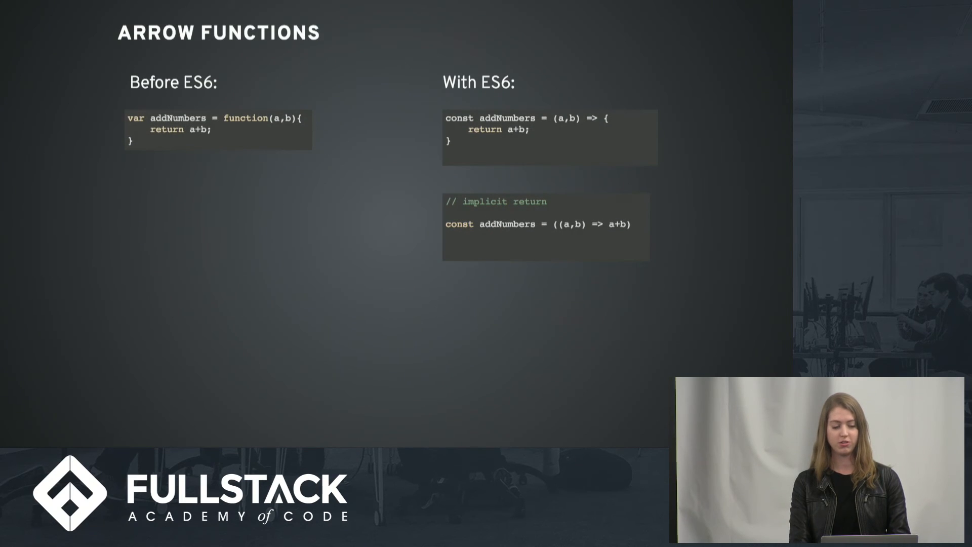